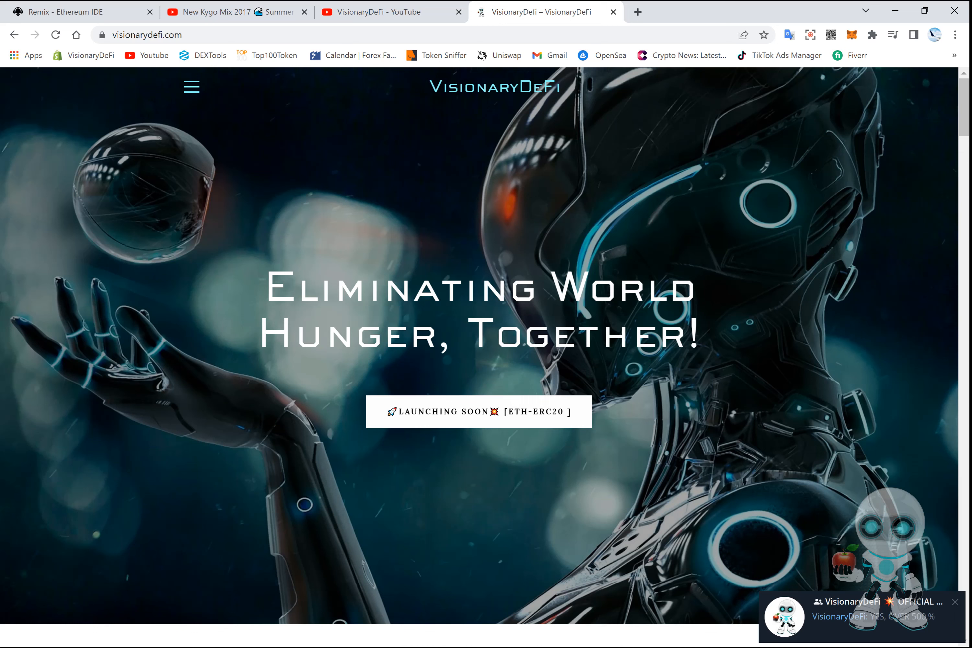
Step: Review the annotated Luna/BUSD chart, then minimize TradingView to reveal the VisionaryDeFi landing section
click(954, 601)
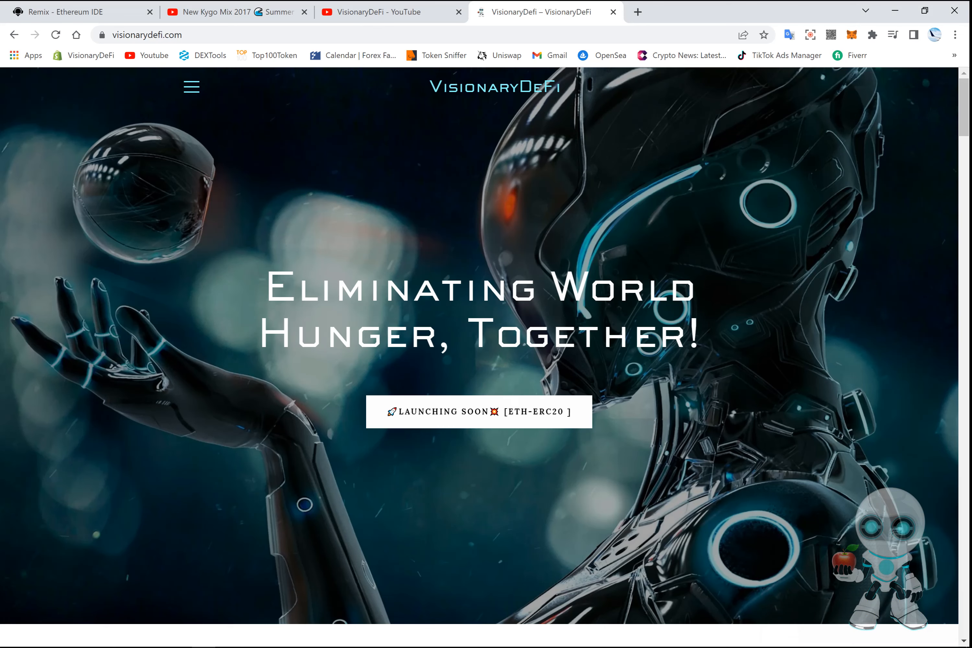
scroll(down, 3)
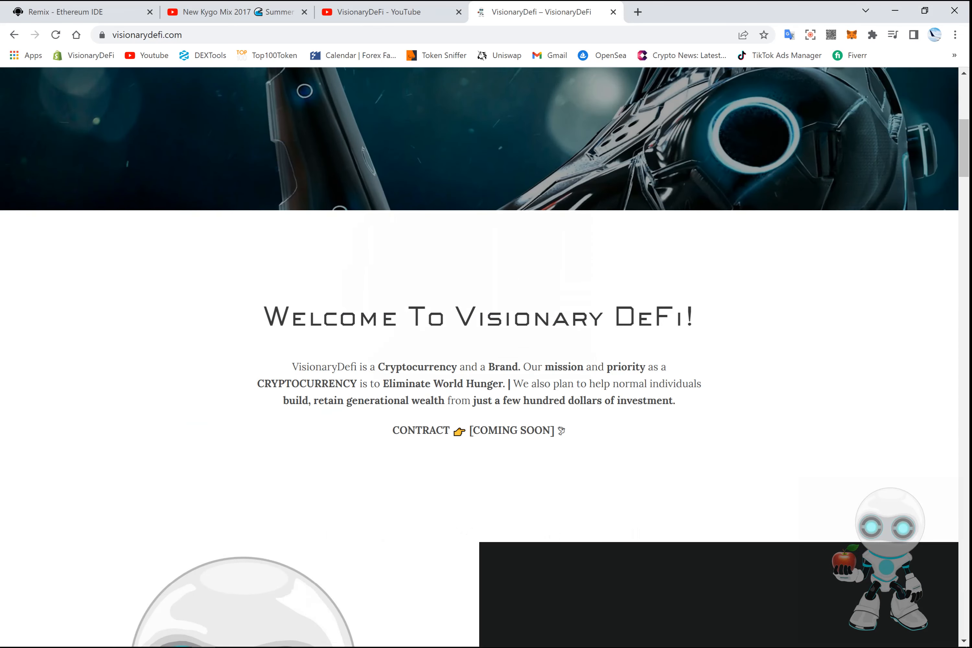
scroll(down, 3)
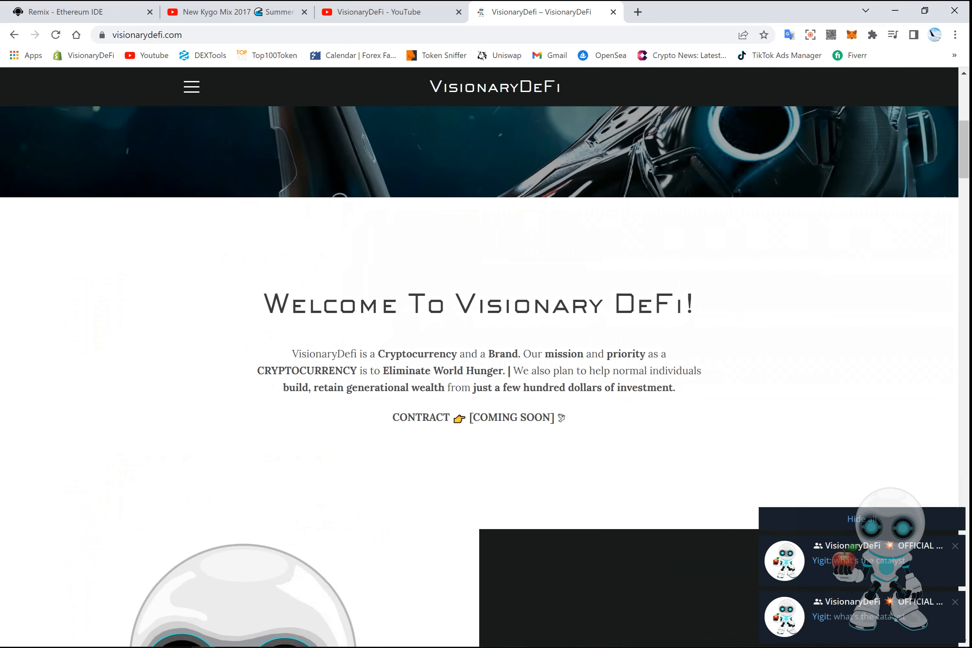
scroll(down, 3)
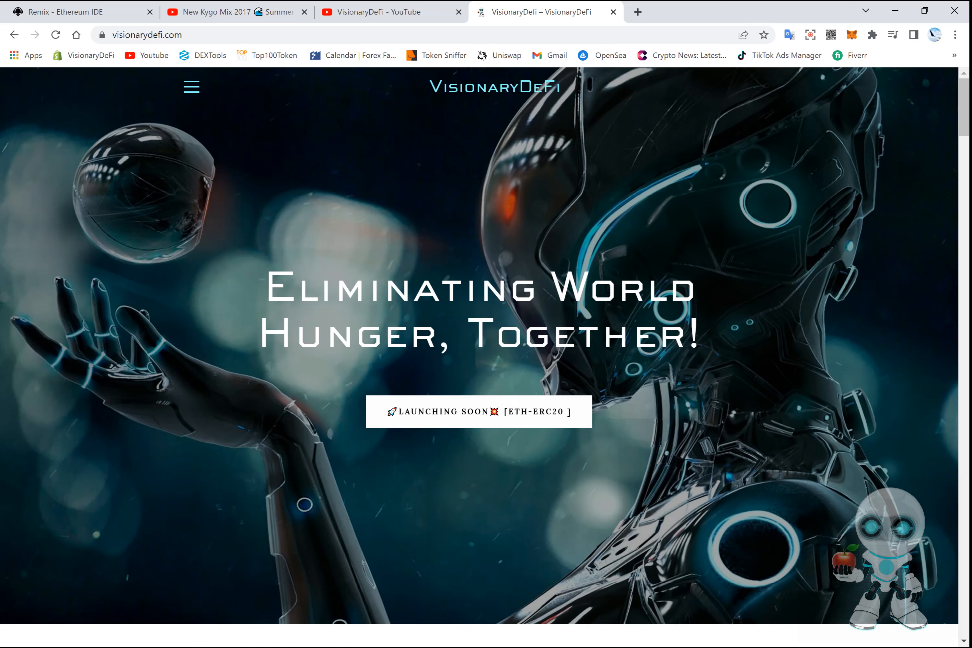
scroll(down, 3)
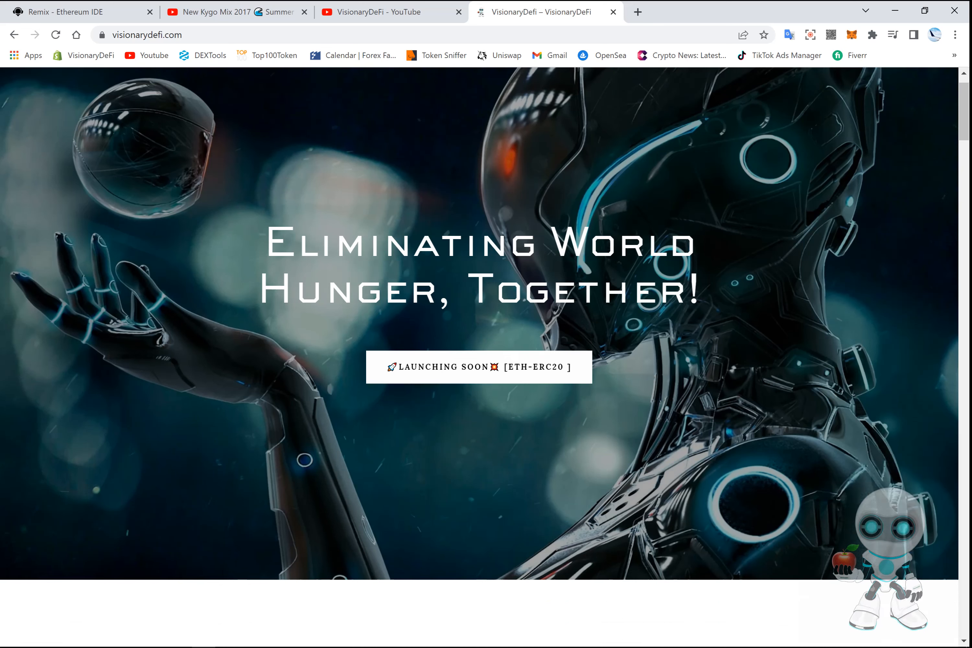
scroll(down, 3)
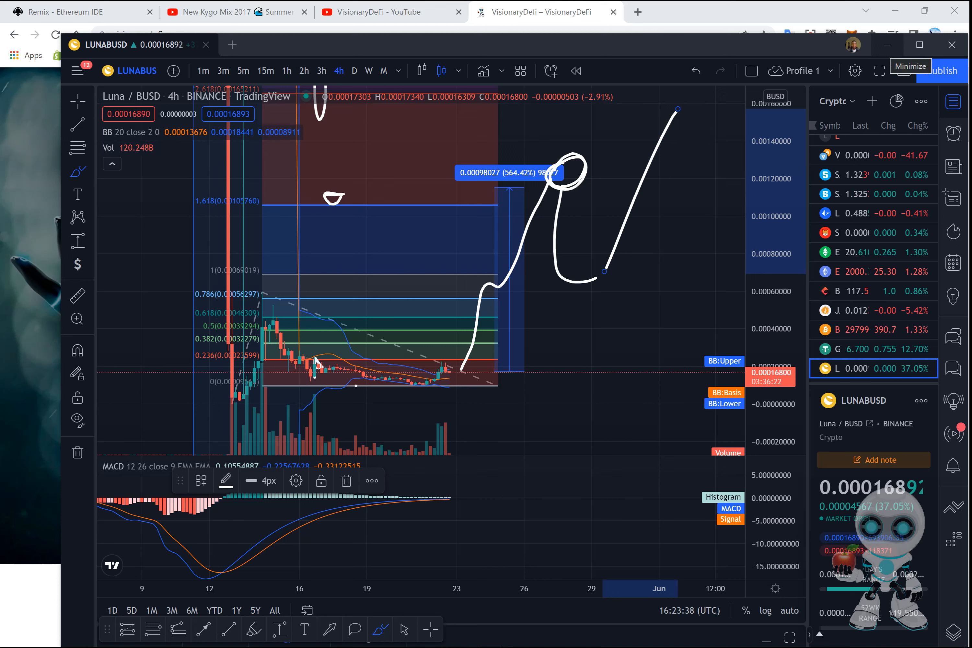
click(909, 45)
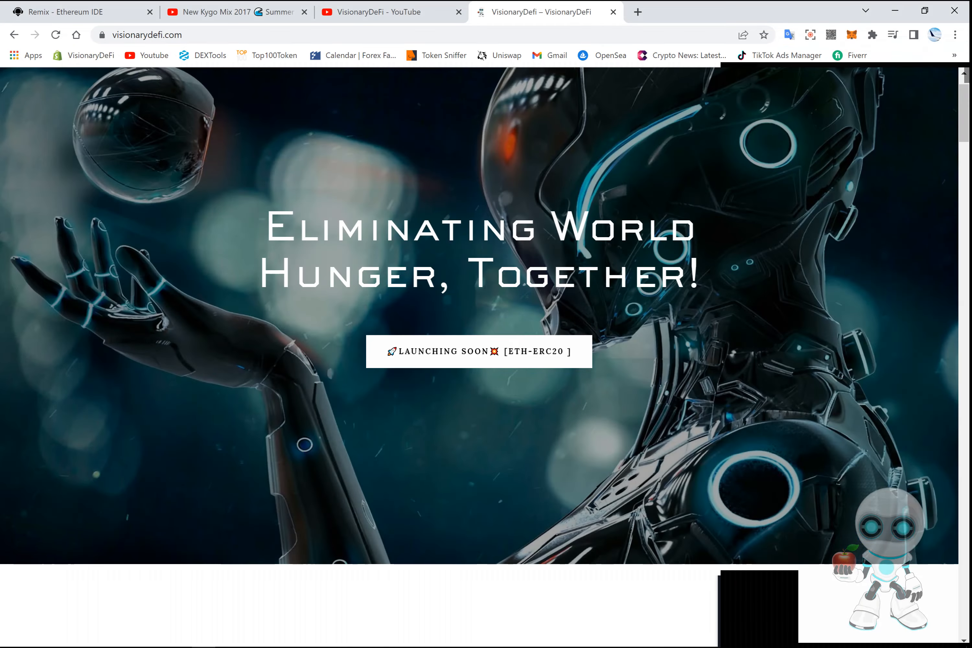